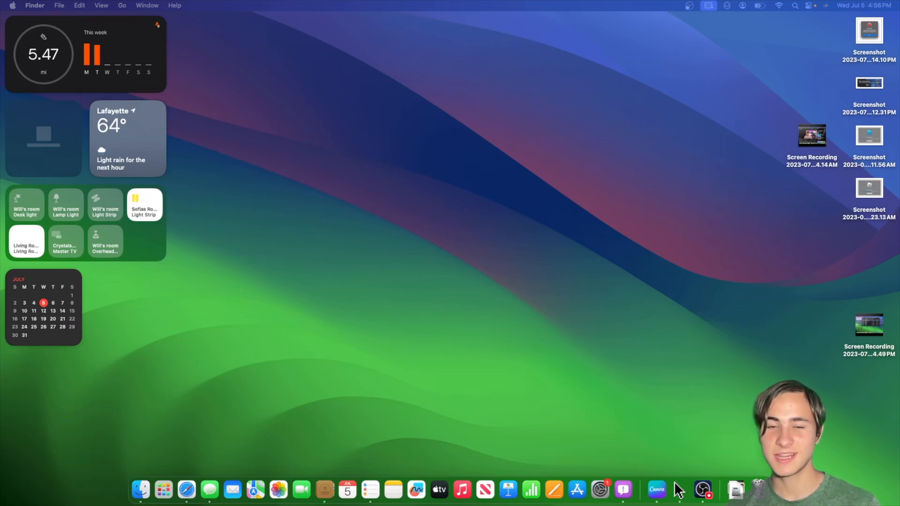
mouse_move(593, 297)
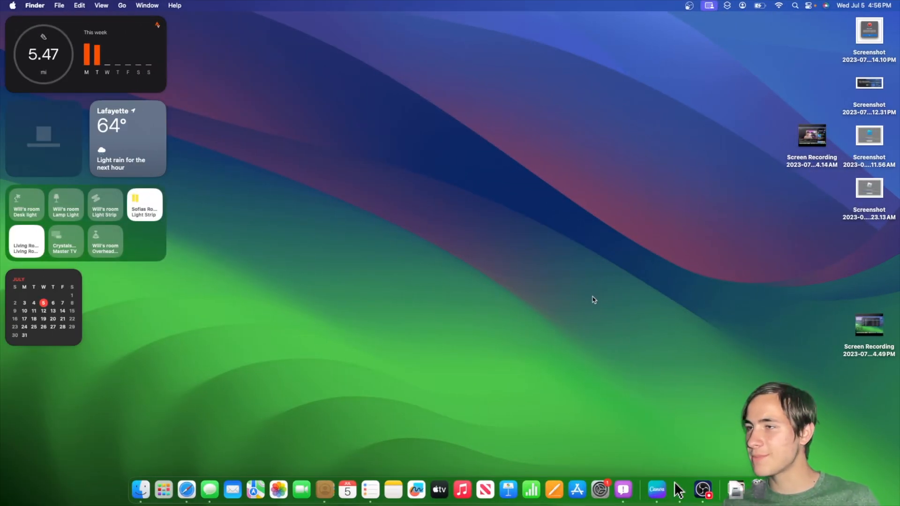
- Launch Safari on its start page and show the Favorites bar of bookmarked sites
key("cmd+space")
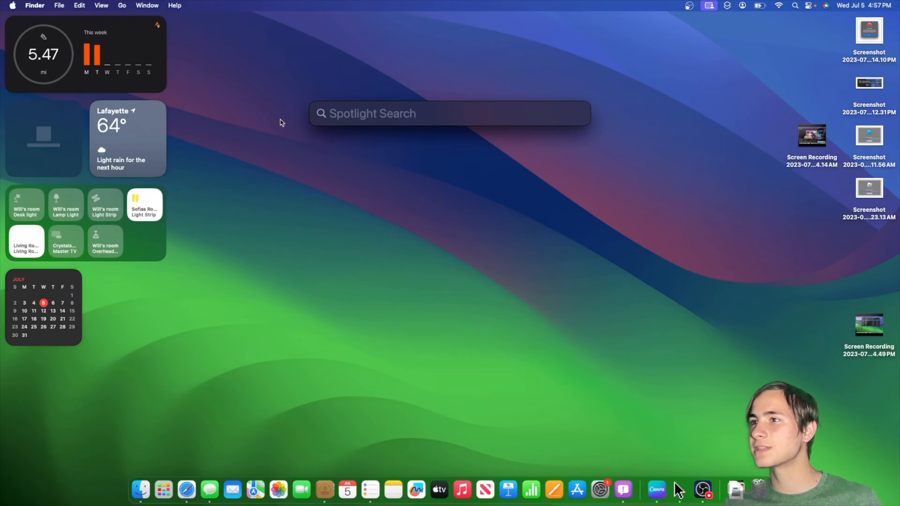
mouse_move(338, 140)
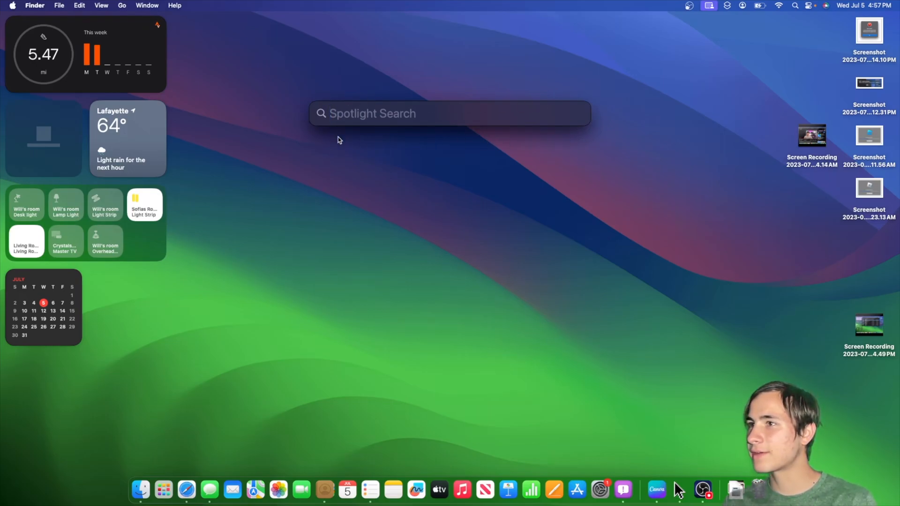
left_click(450, 113)
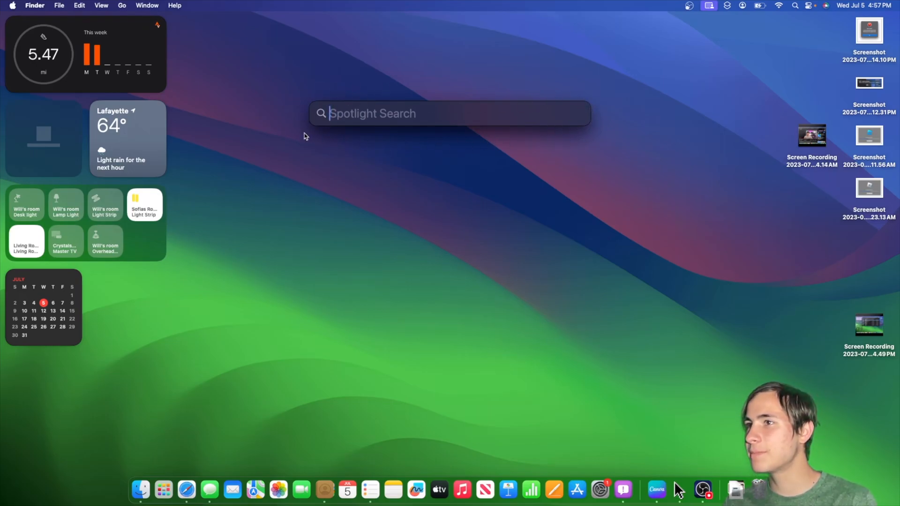
mouse_move(533, 151)
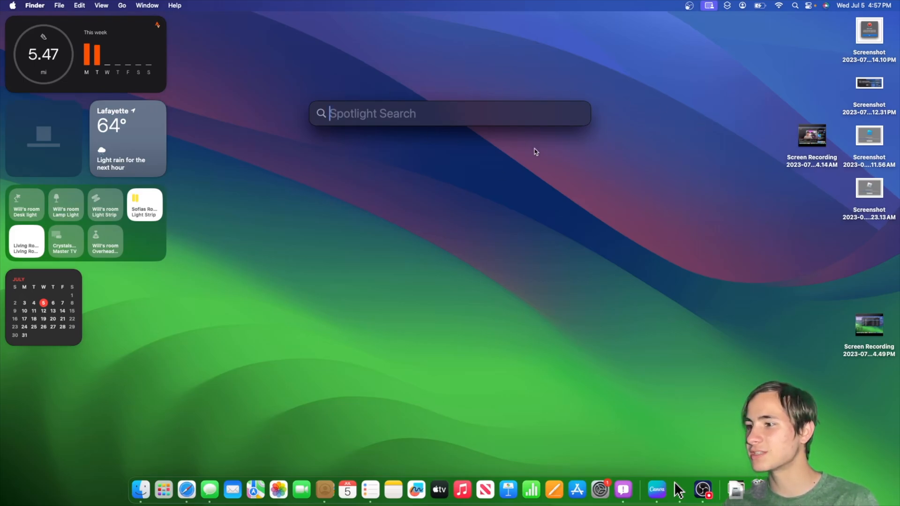
mouse_move(578, 124)
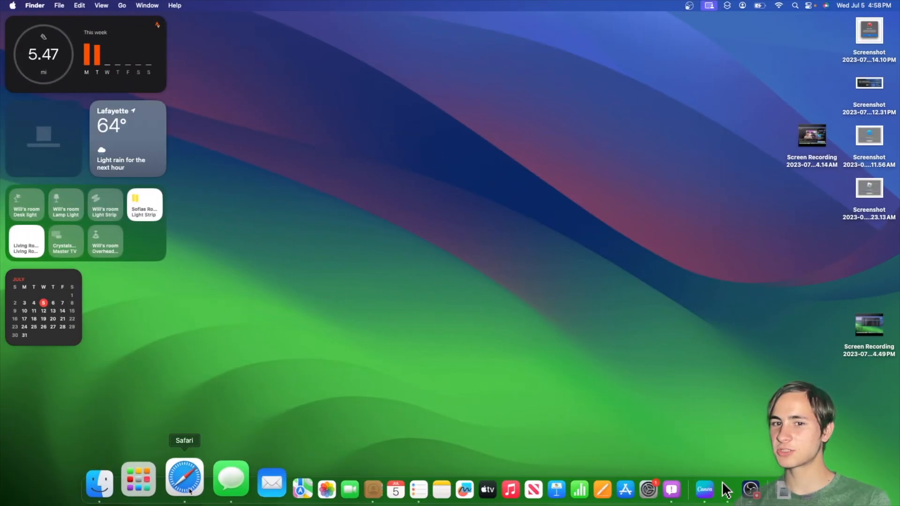
left_click(185, 476)
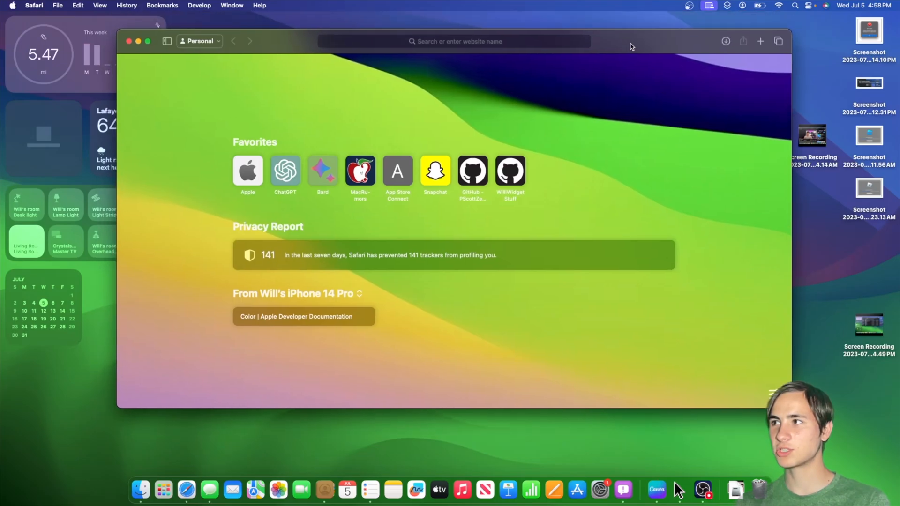
left_click(99, 6)
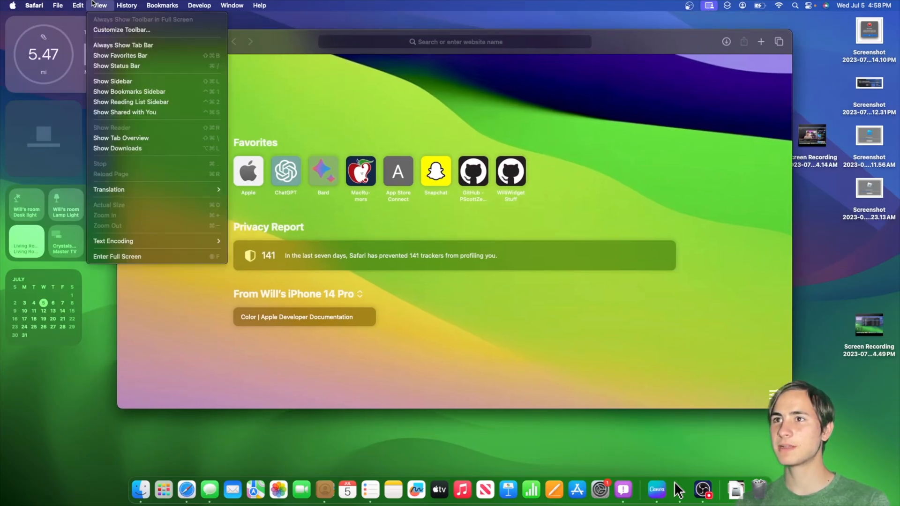
left_click(120, 56)
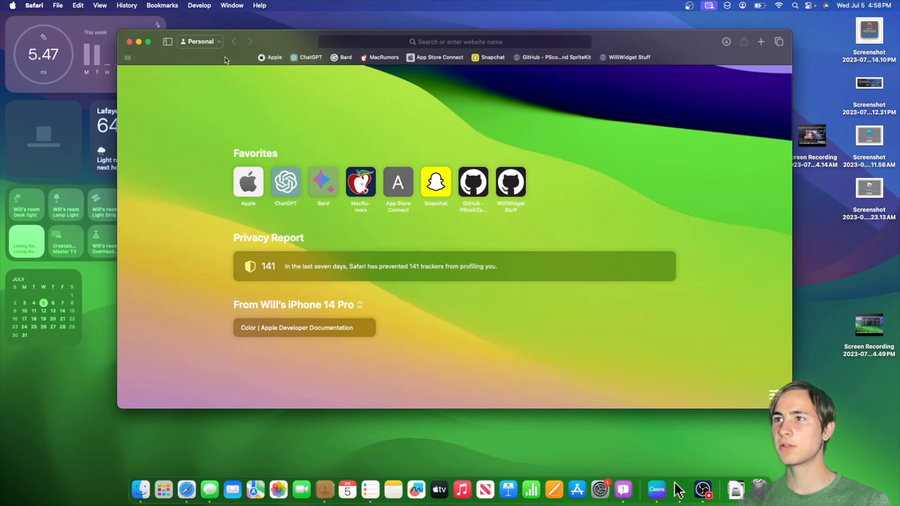
mouse_move(405, 62)
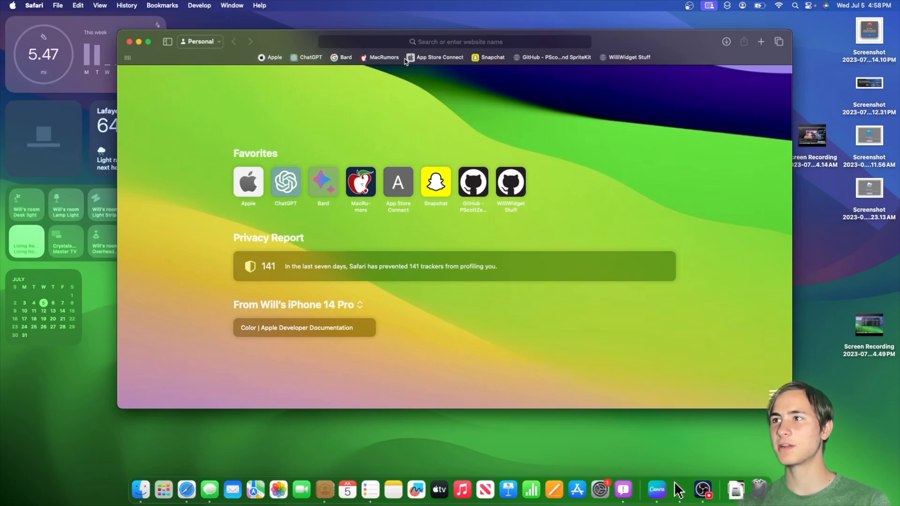
mouse_move(201, 42)
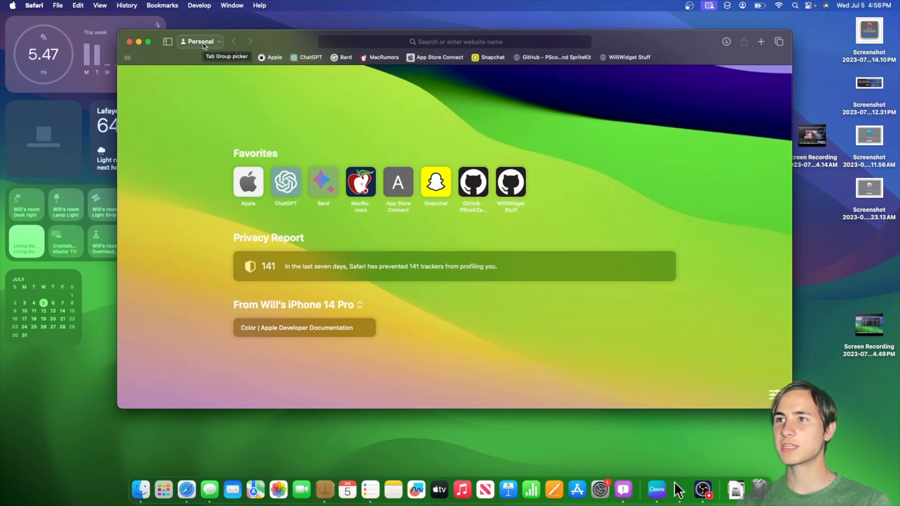
- Show the tab group picker listing the start page, an existing group and a new empty group
left_click(200, 41)
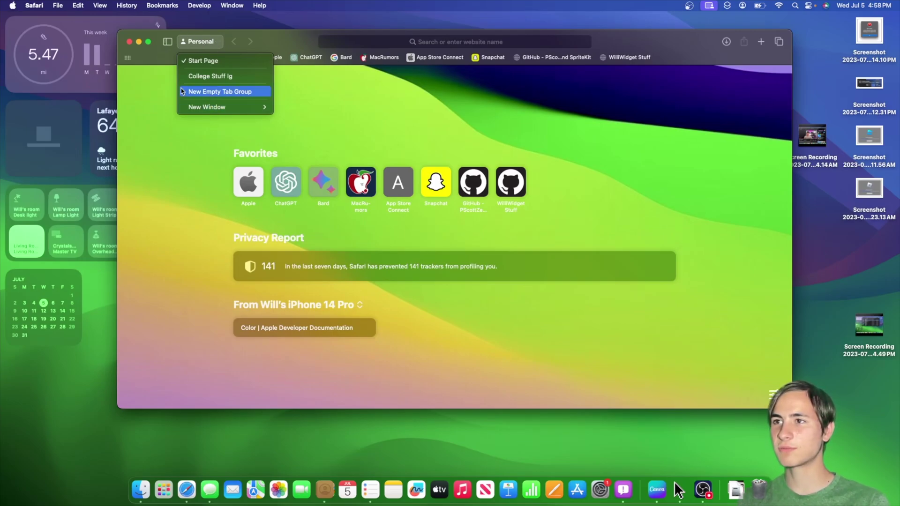
mouse_move(200, 91)
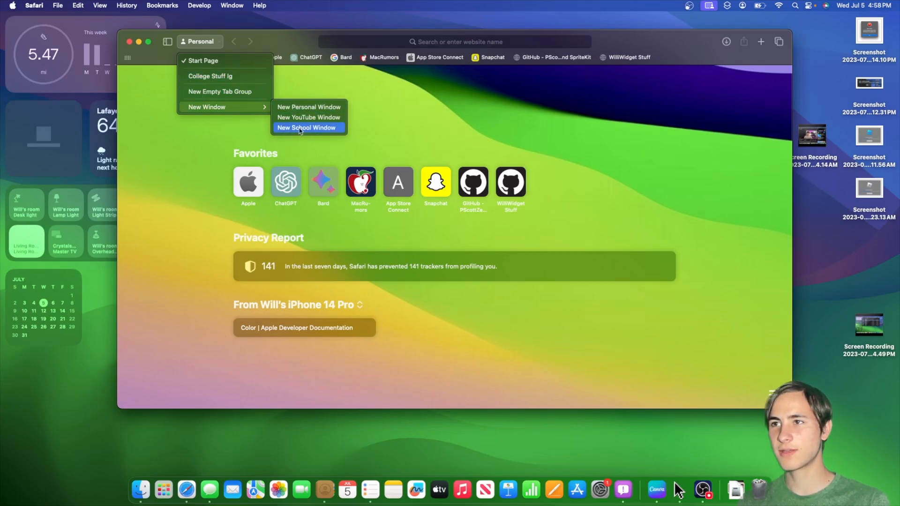
mouse_move(224, 107)
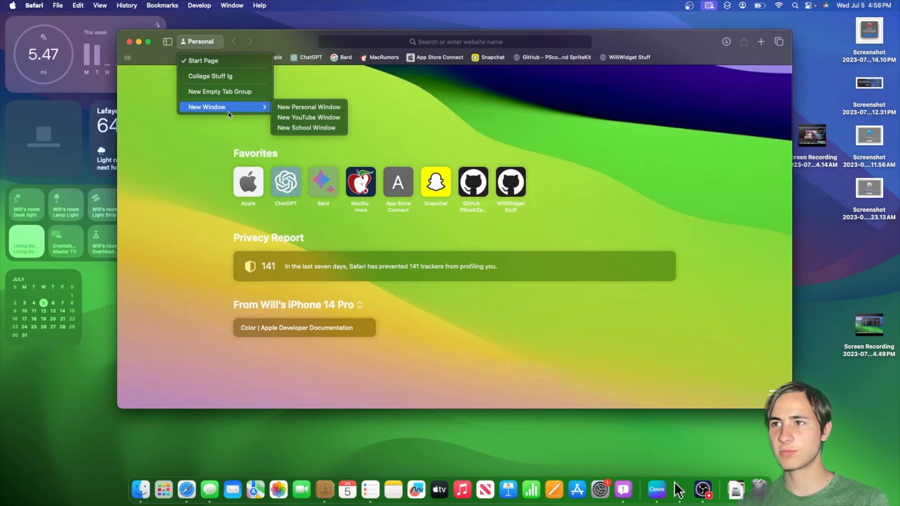
mouse_move(255, 112)
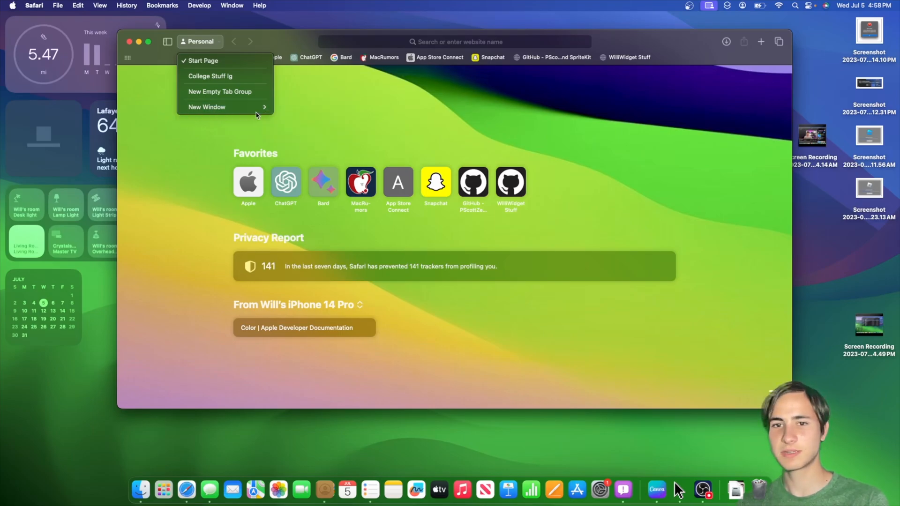
mouse_move(210, 76)
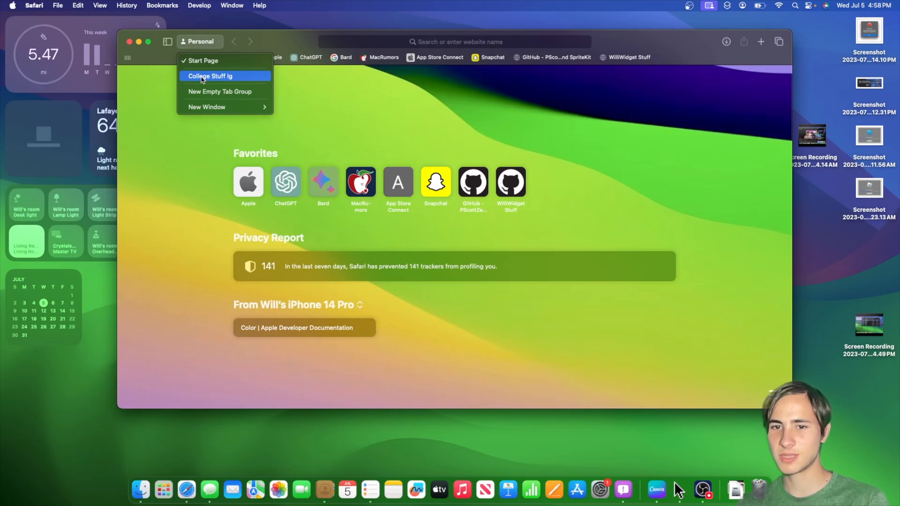
- Launch Home from Launchpad and allow it to use the current location
left_click(153, 479)
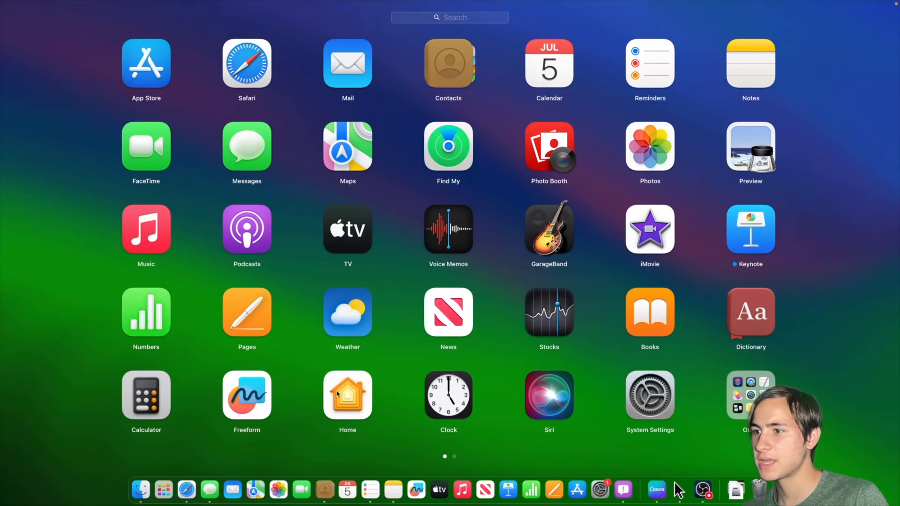
left_click(347, 396)
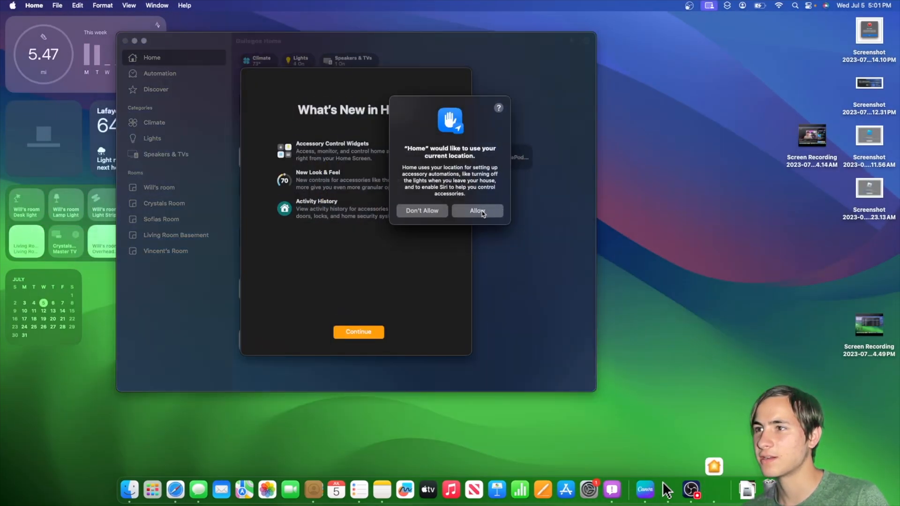
left_click(477, 211)
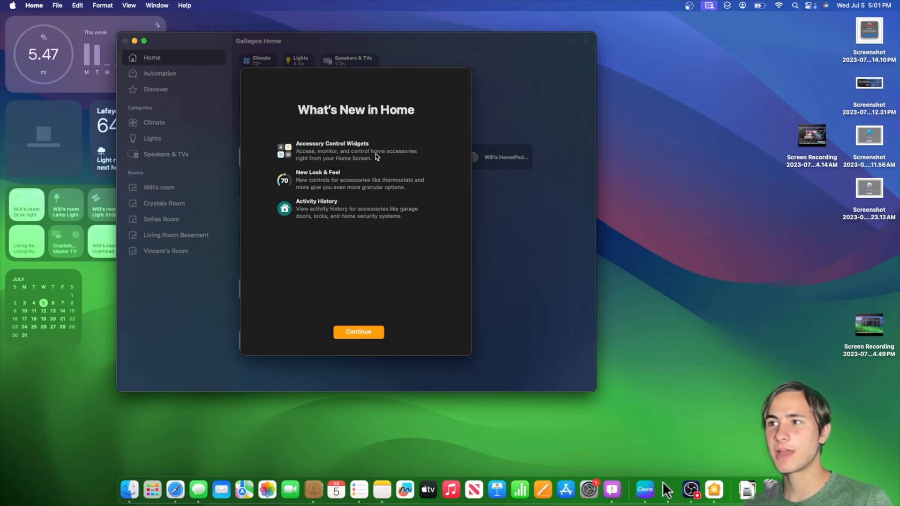
mouse_move(187, 221)
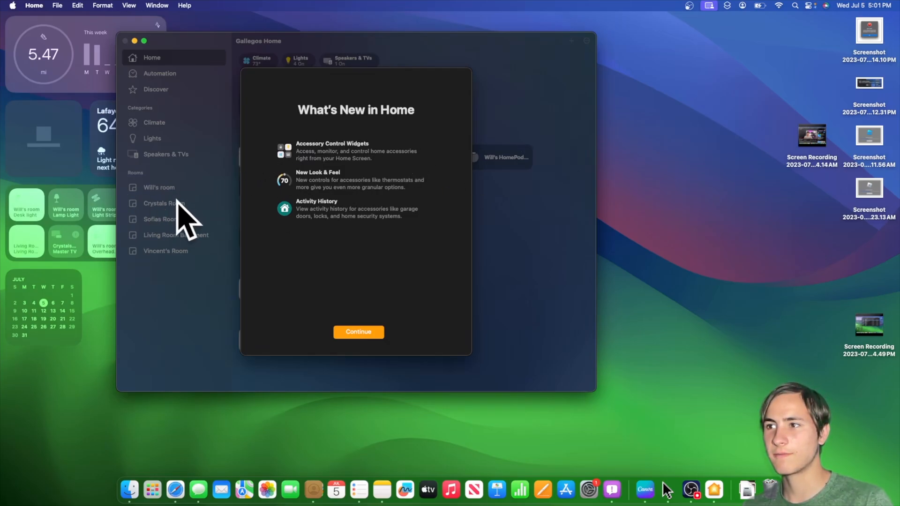
mouse_move(362, 206)
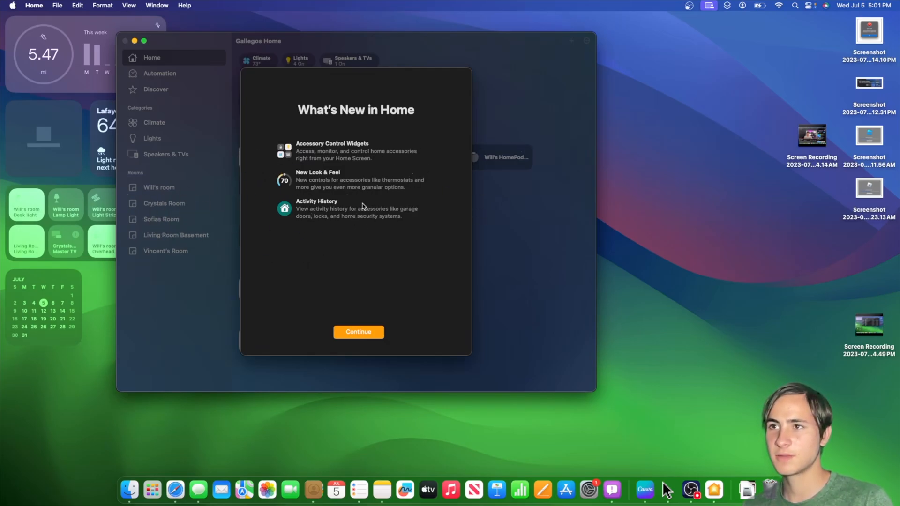
mouse_move(266, 30)
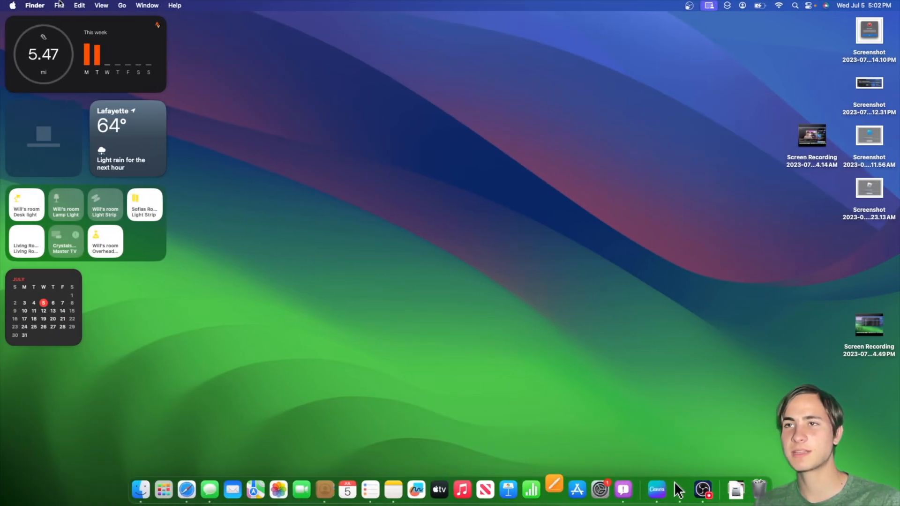
- Launch Pages and start a new blank document with the cursor on its first page
left_click(554, 490)
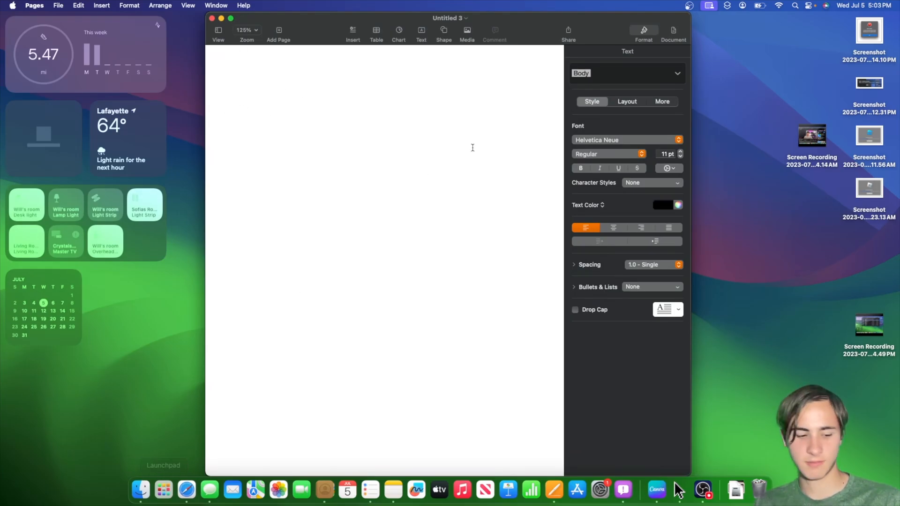
key("cmd+space")
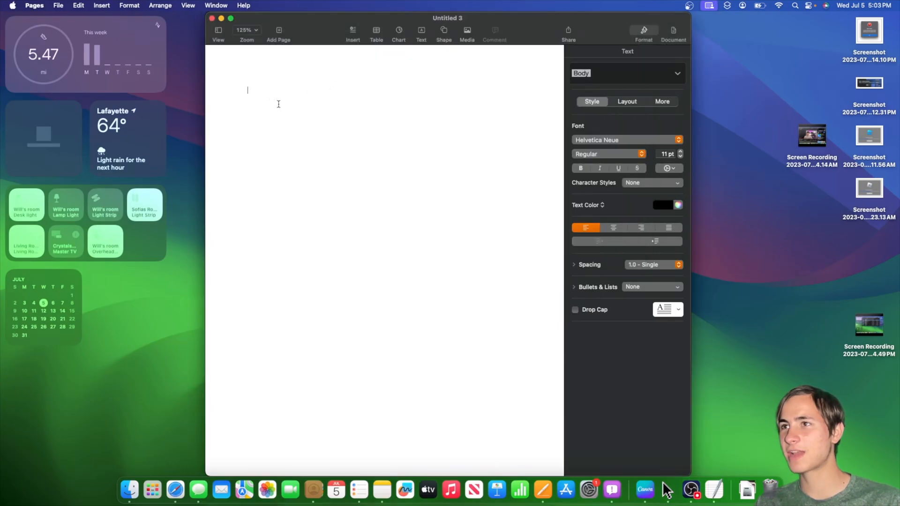
mouse_move(522, 476)
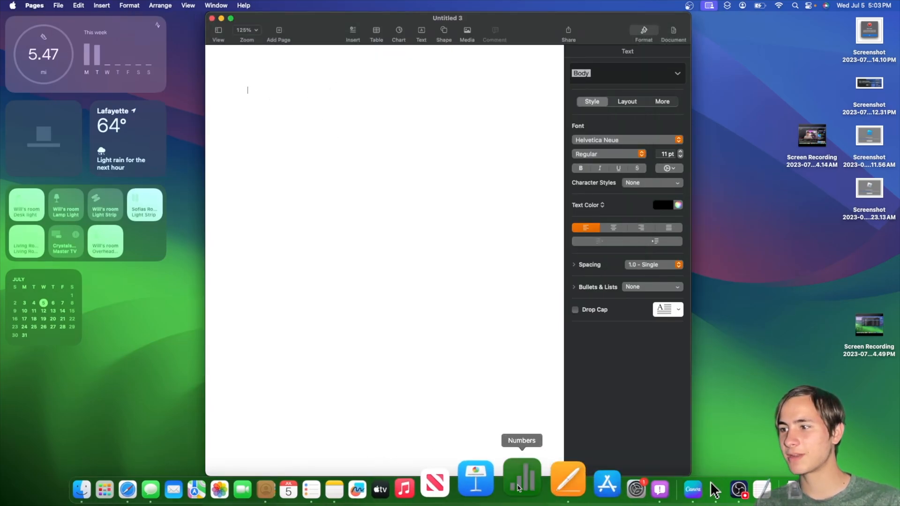
- Launch Weather on My Location showing Lafayette at 64° with drizzle and the precipitation map
left_click(521, 477)
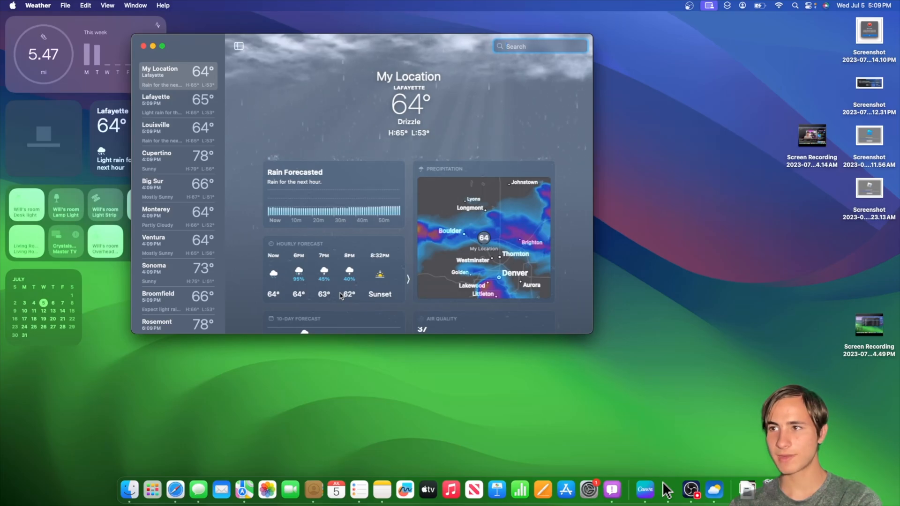
mouse_move(405, 303)
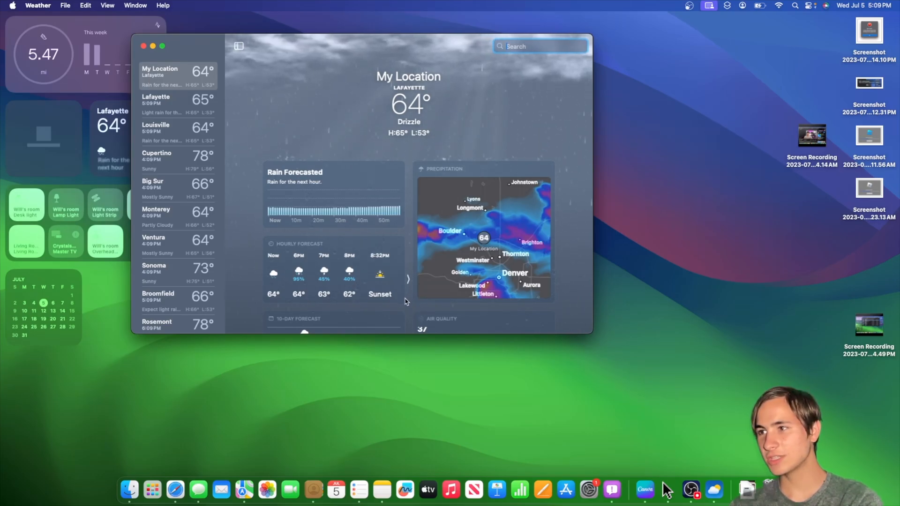
mouse_move(436, 236)
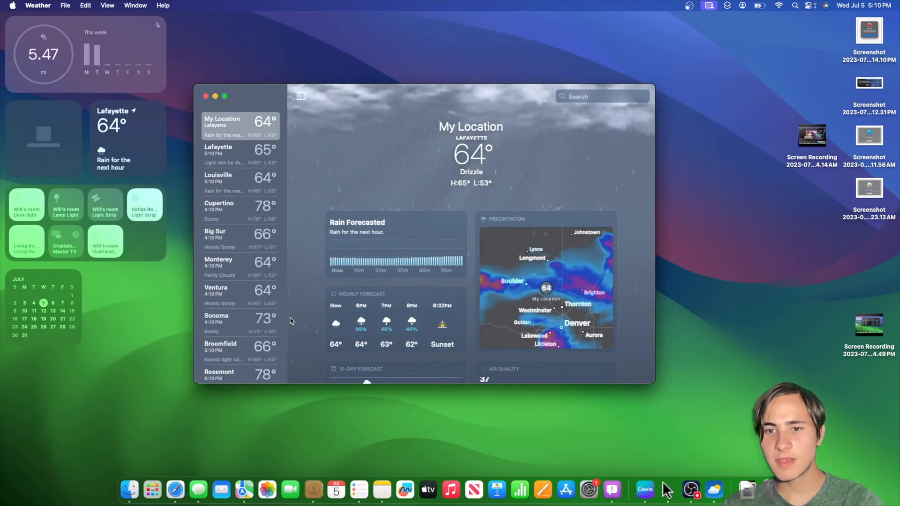
mouse_move(465, 287)
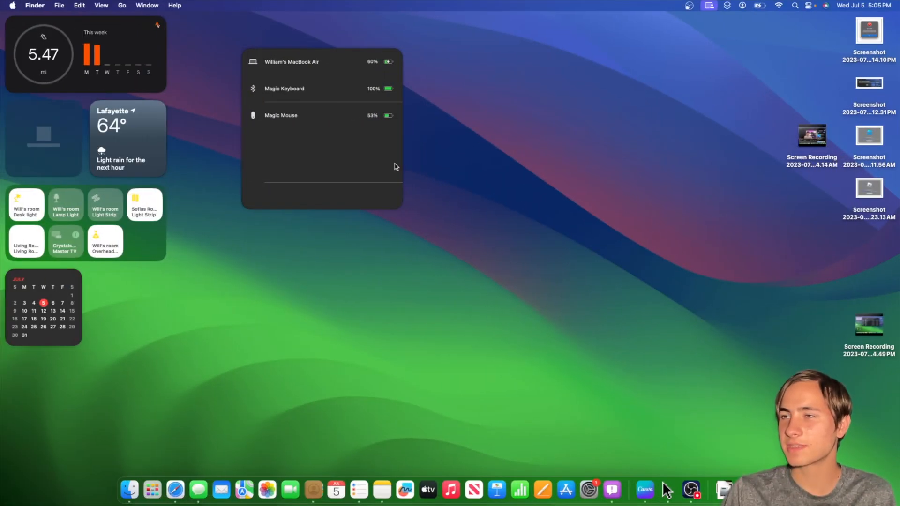
mouse_move(387, 76)
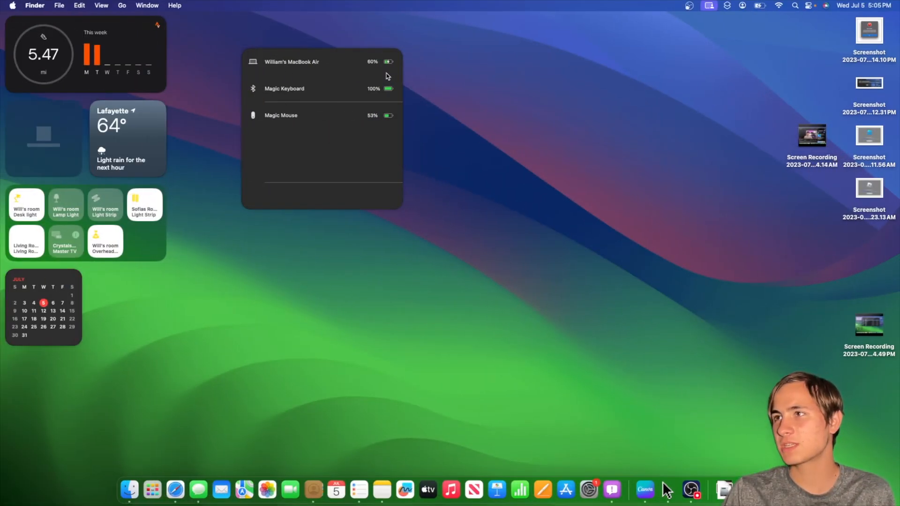
mouse_move(229, 79)
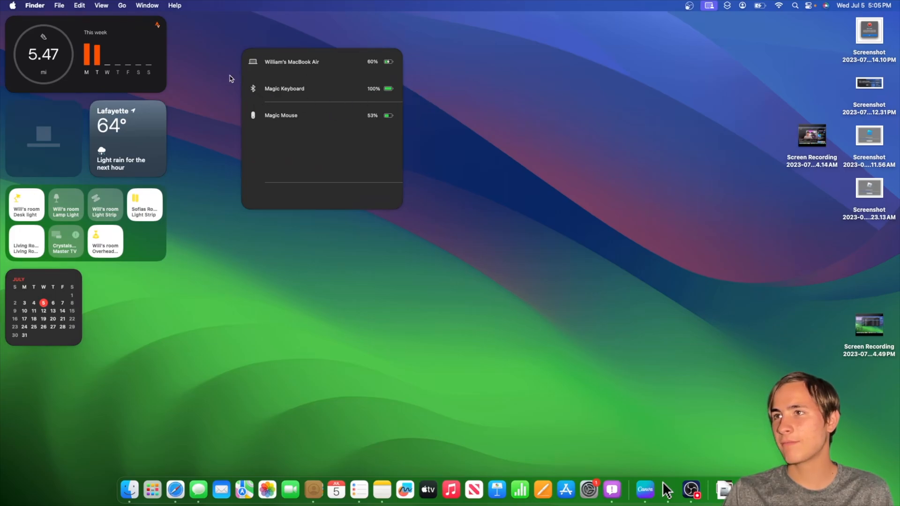
mouse_move(414, 67)
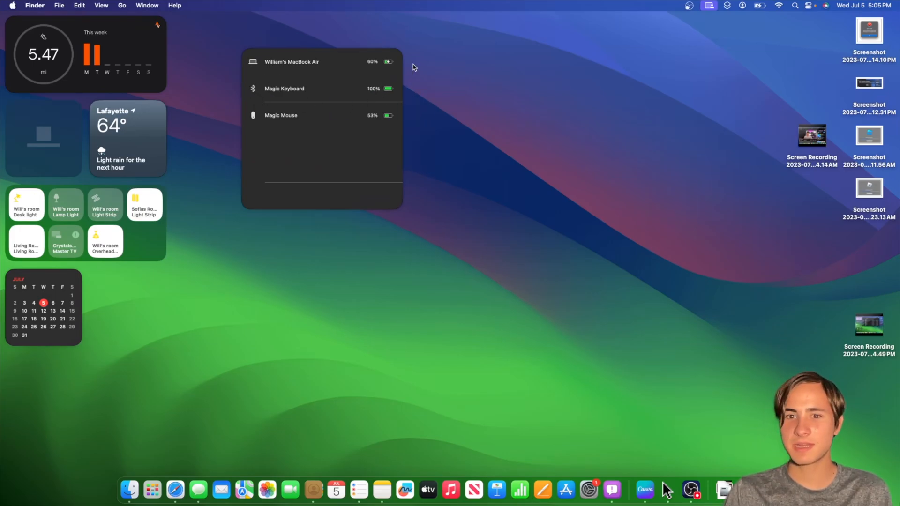
mouse_move(279, 66)
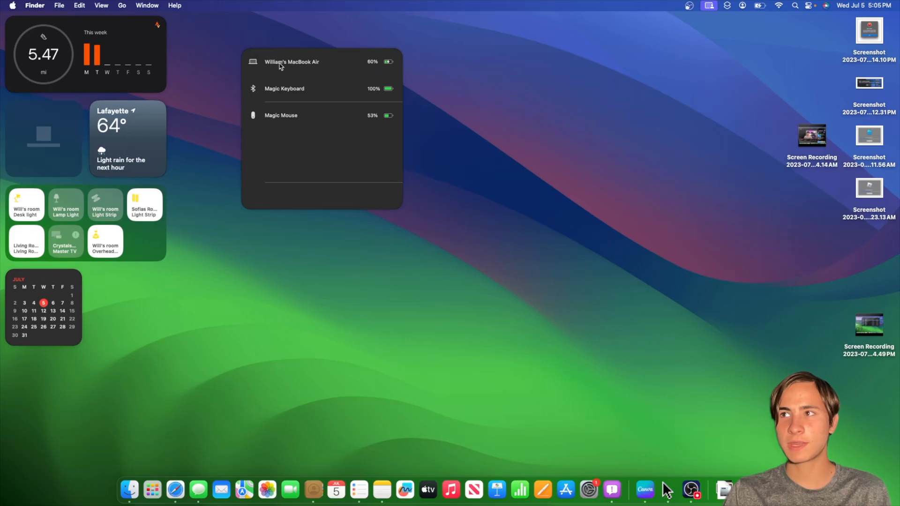
mouse_move(288, 67)
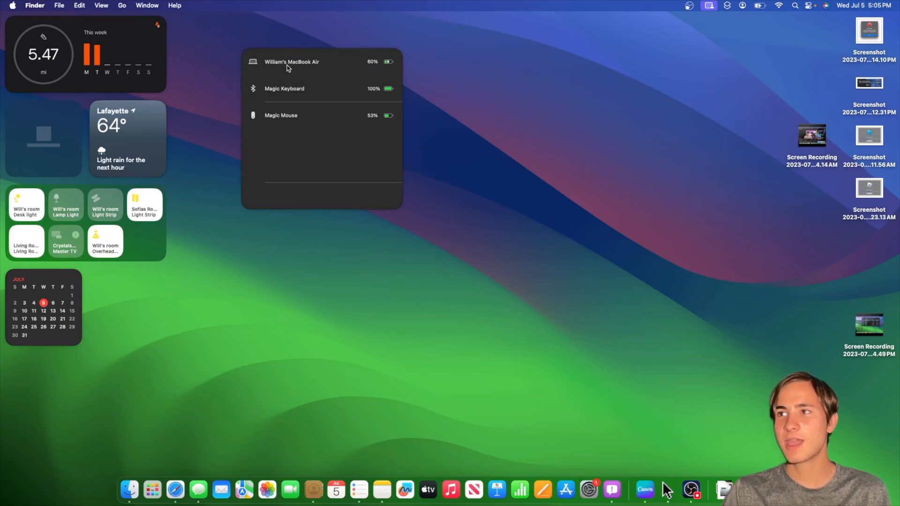
mouse_move(215, 201)
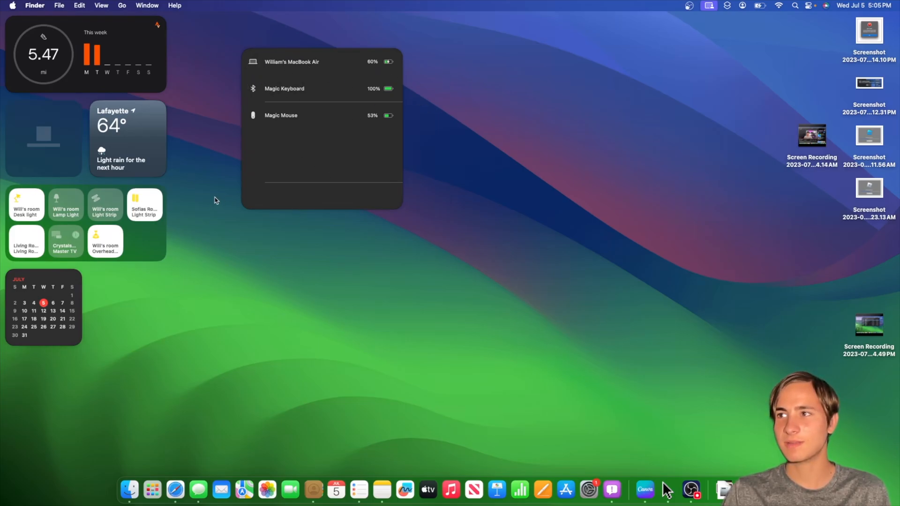
- Return to the desktop with the Batteries widget for MacBook Air, Magic Keyboard and Magic Mouse
left_click(215, 201)
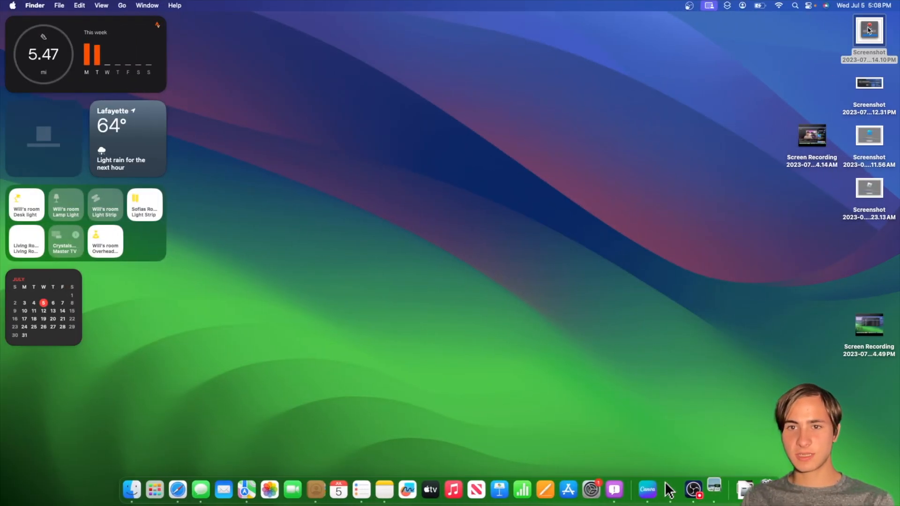
- View the top desktop screenshot in Preview, surfacing the deprecated API alert
double_click(869, 29)
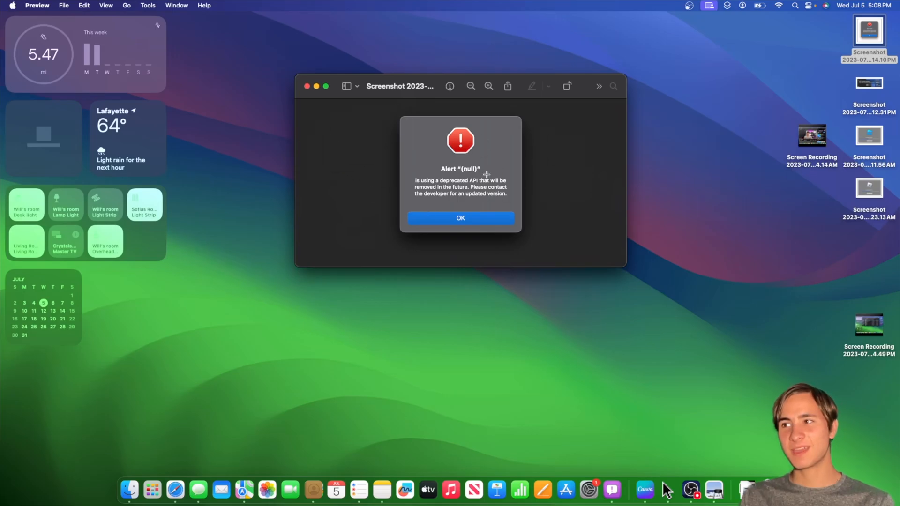
mouse_move(500, 183)
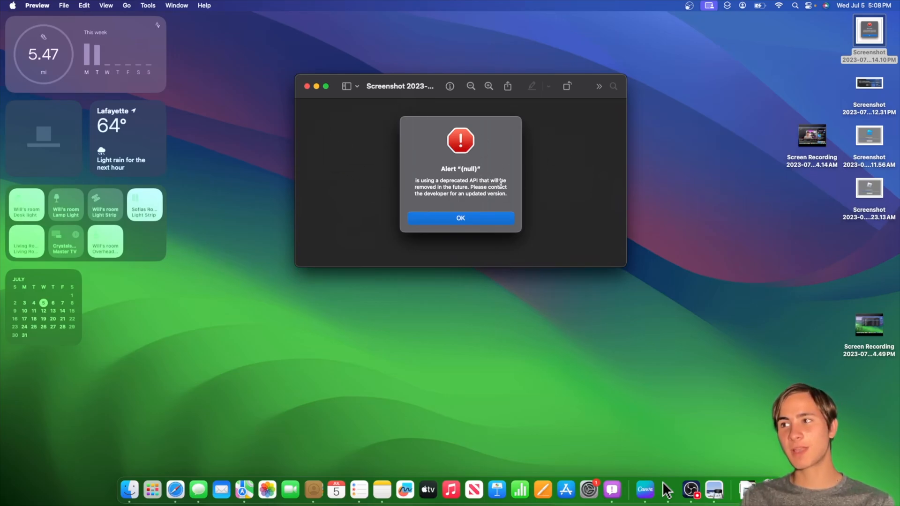
mouse_move(533, 203)
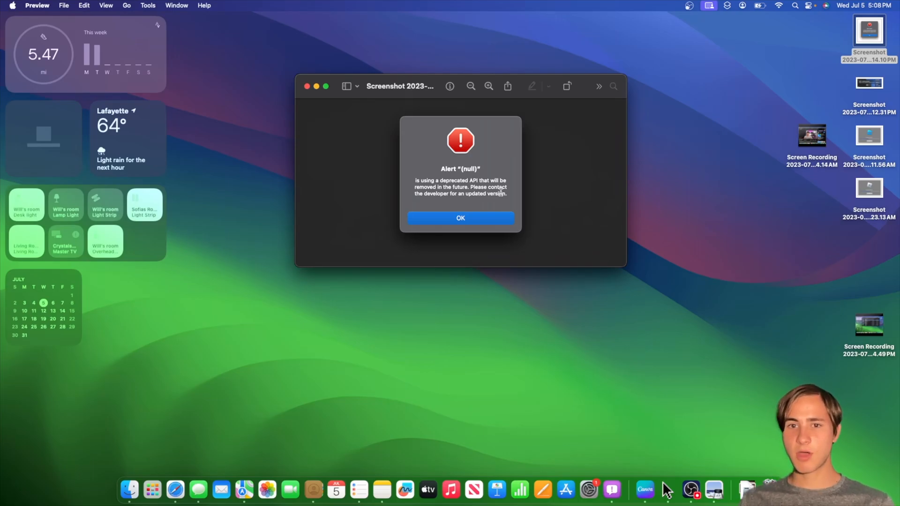
mouse_move(555, 165)
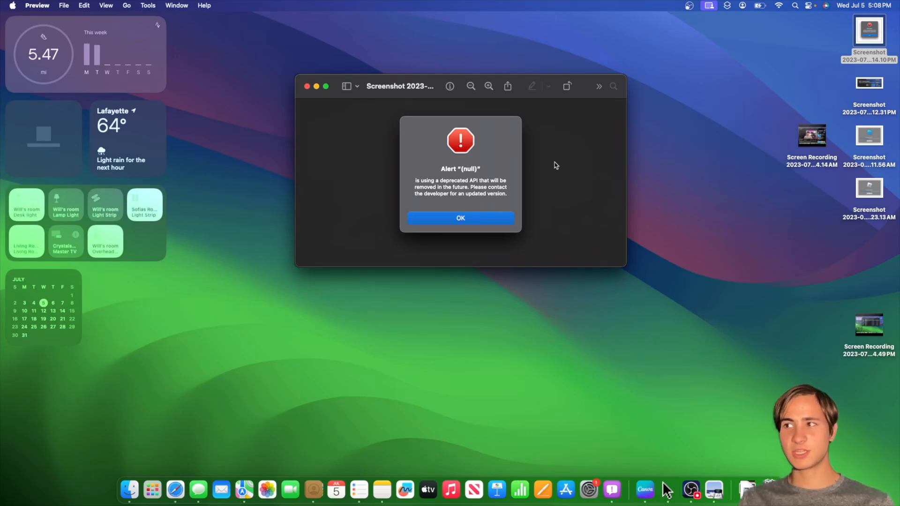
mouse_move(415, 160)
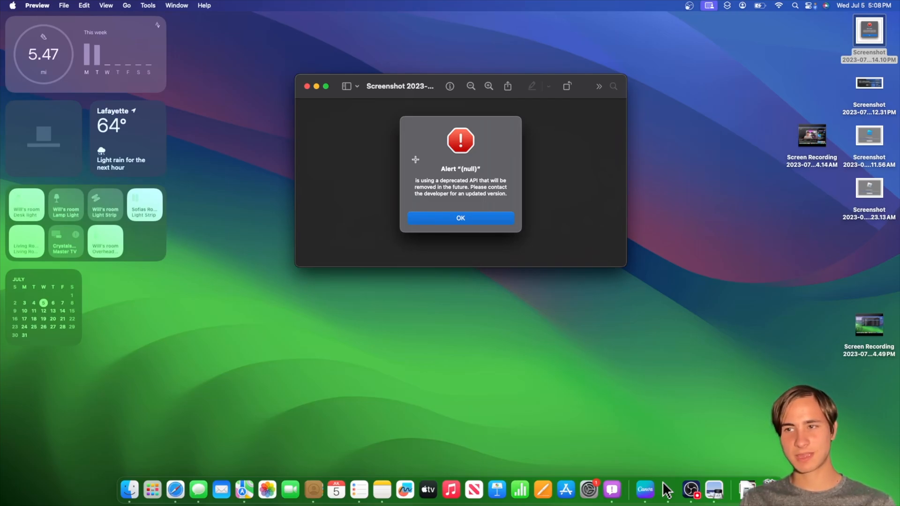
- Dismiss the deprecated API alert and browse the widget gallery's list of source apps
left_click(460, 218)
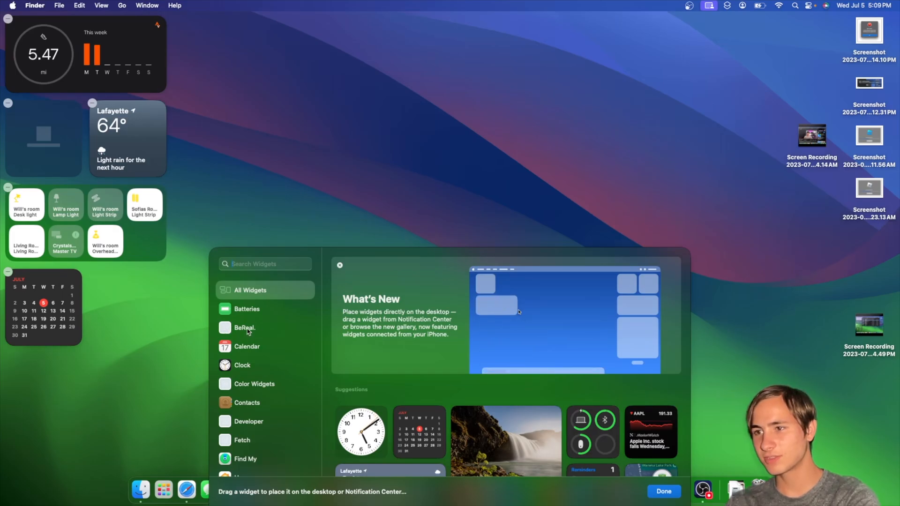
scroll("down", 3)
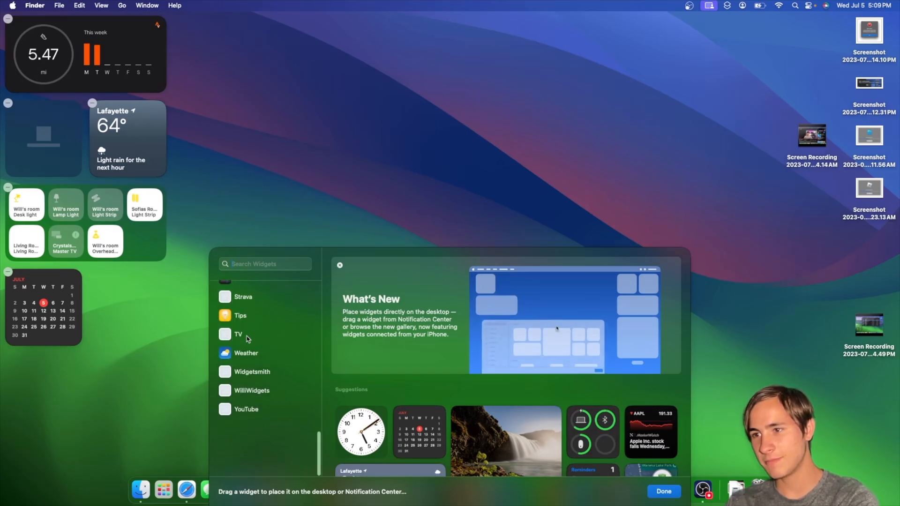
scroll("up", 3)
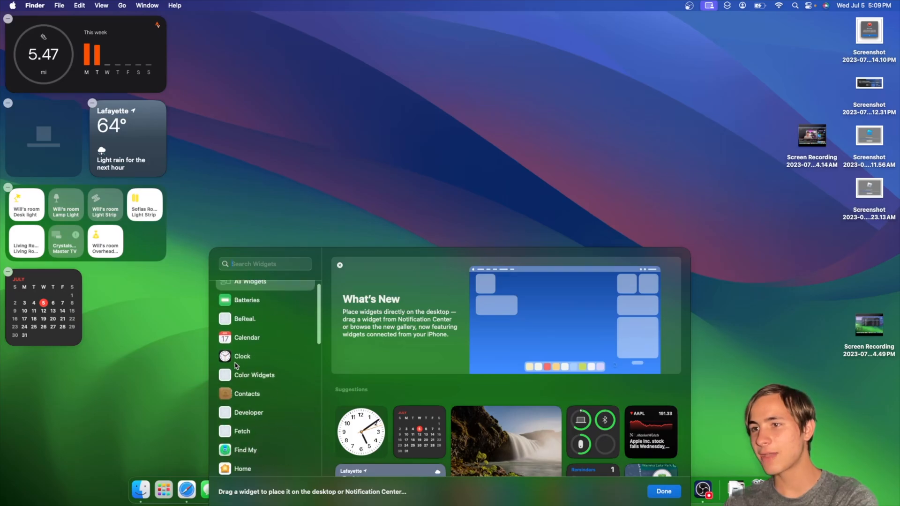
scroll("down", 3)
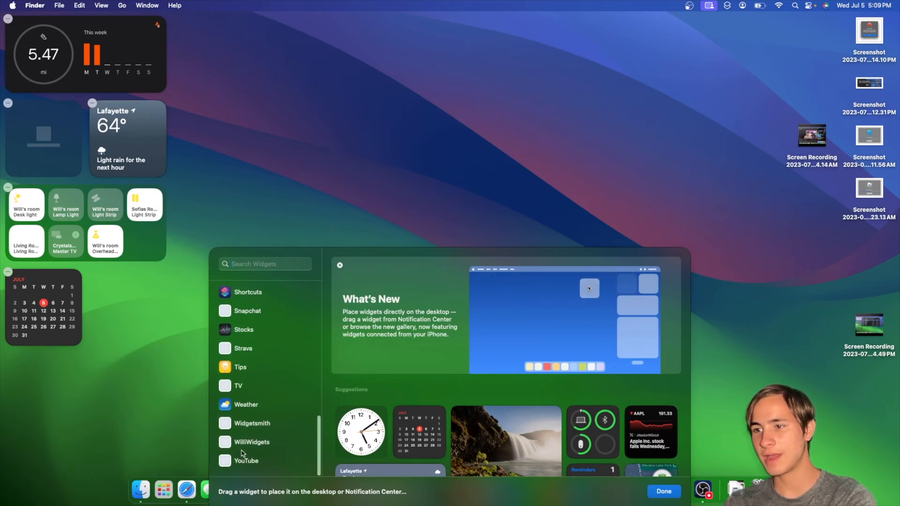
- Browse the WilliWidgets widgets including the deprecated countdown ones, then finish editing with Done
left_click(251, 442)
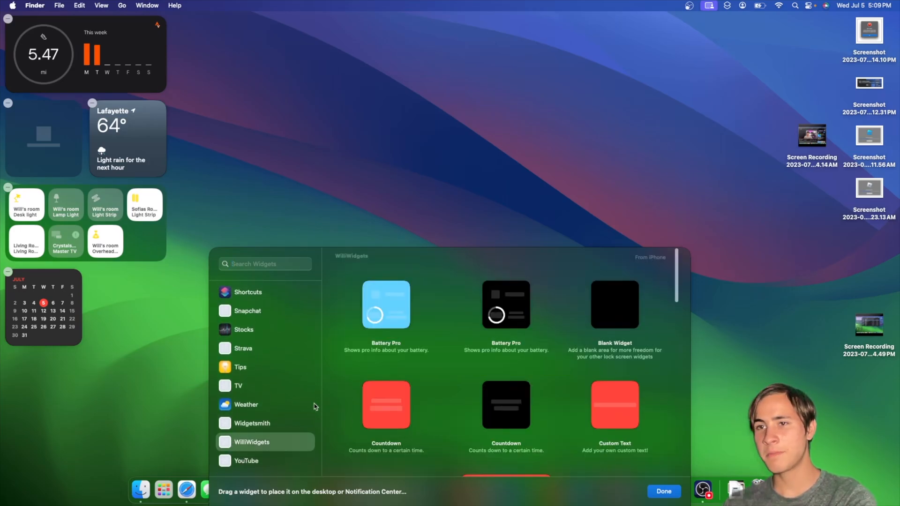
mouse_move(247, 406)
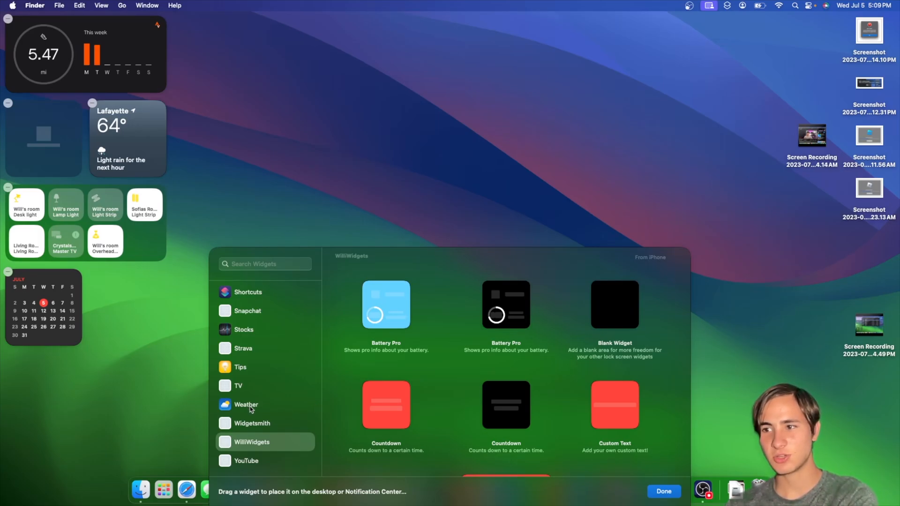
scroll("up", 3)
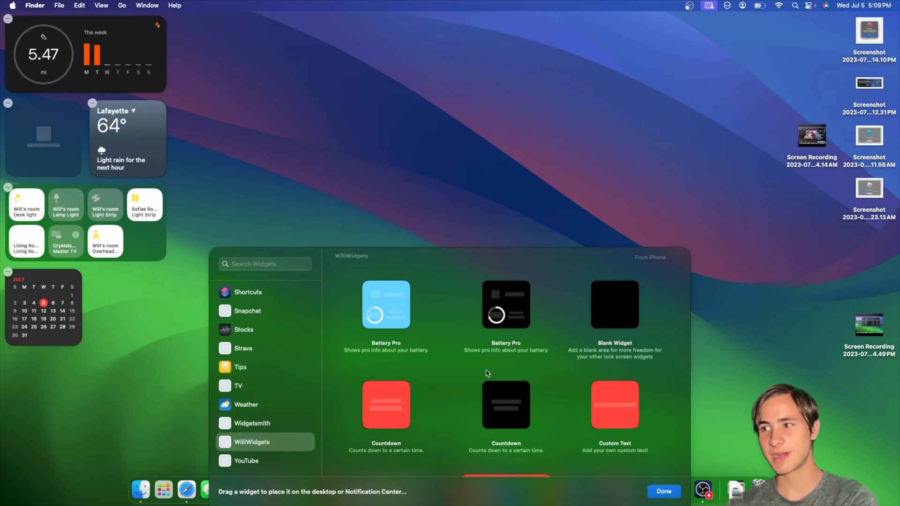
mouse_move(660, 326)
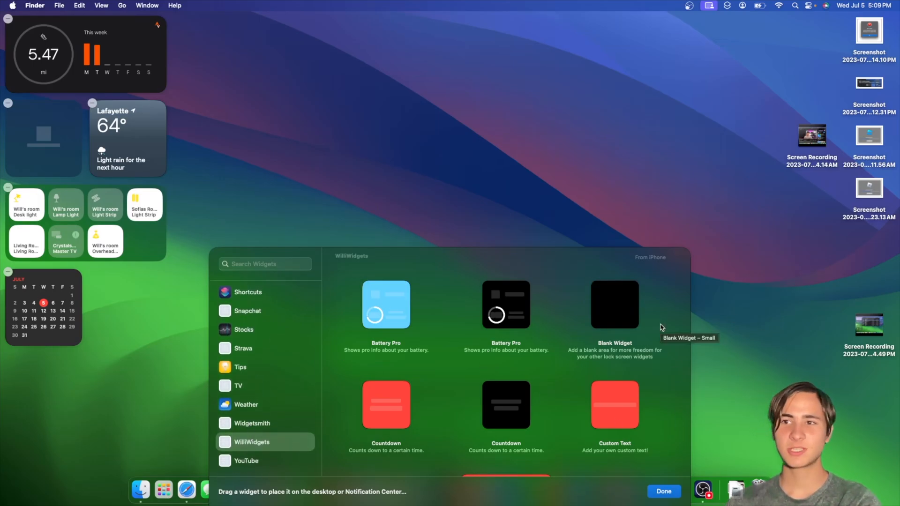
mouse_move(459, 365)
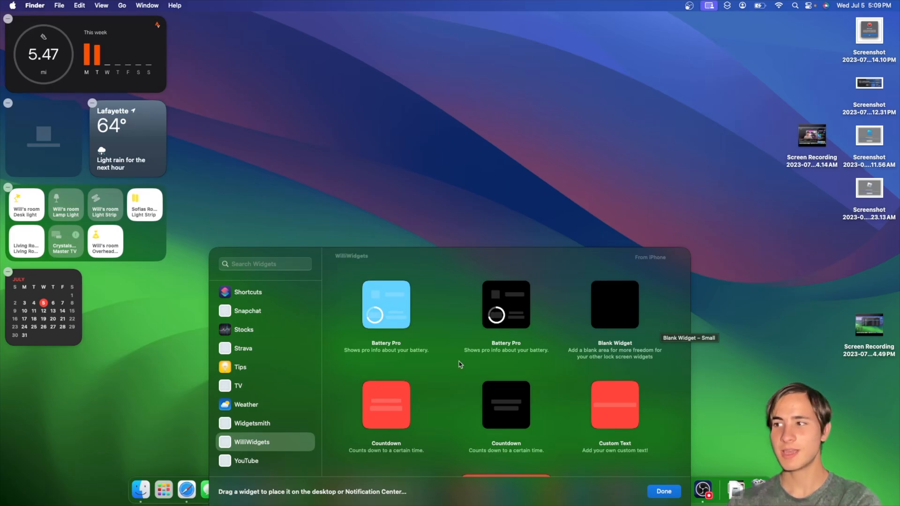
scroll("down", 3)
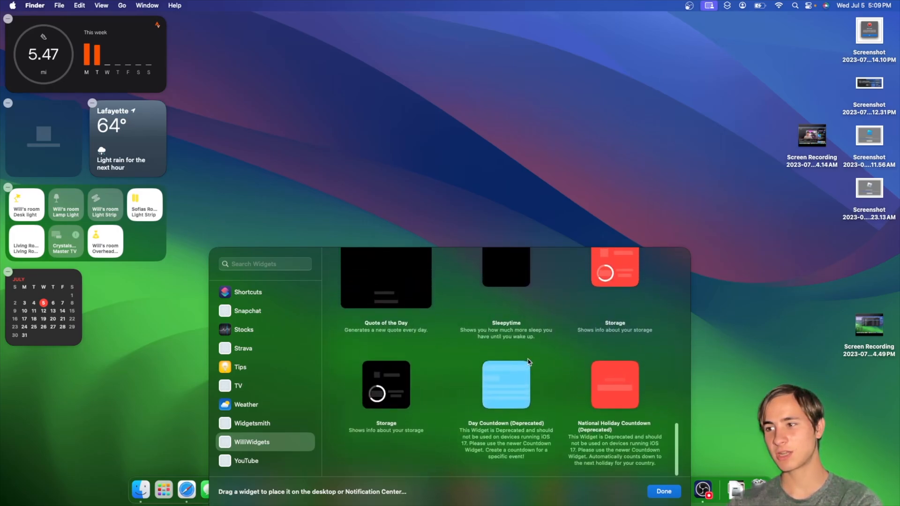
scroll("up", 3)
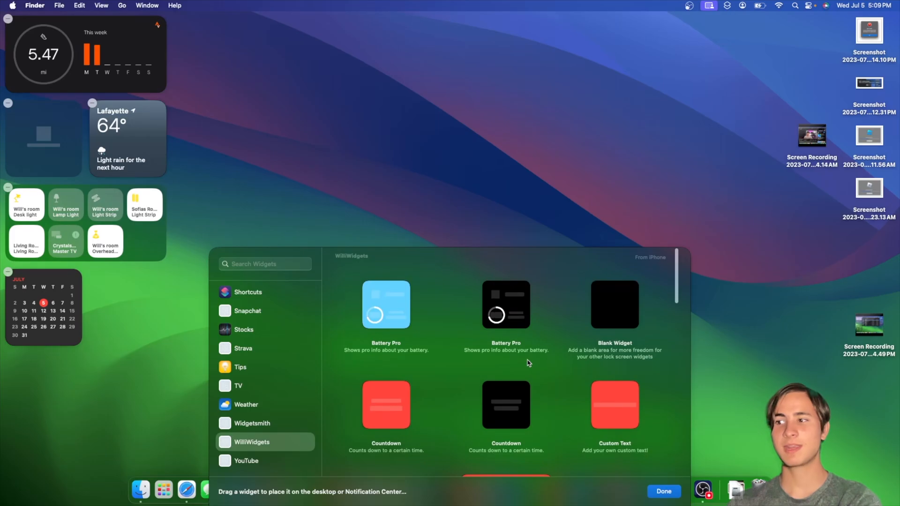
left_click(664, 491)
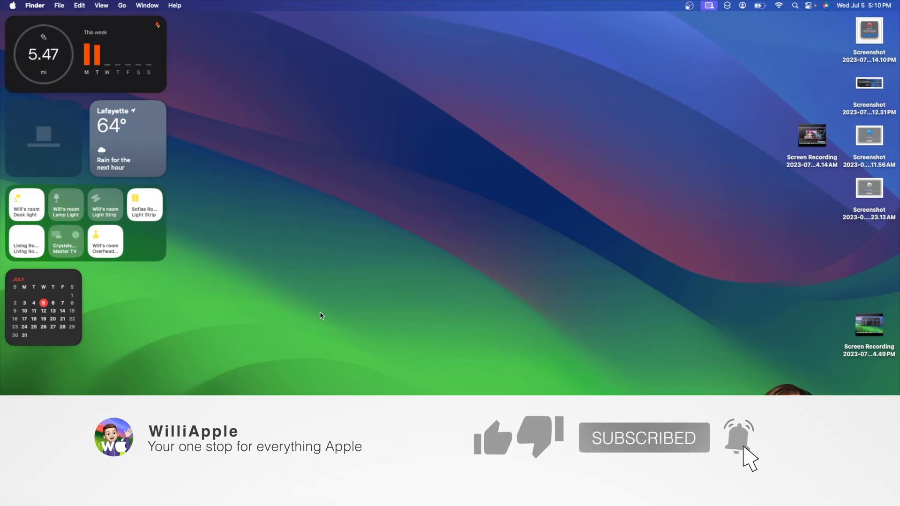
left_click(495, 438)
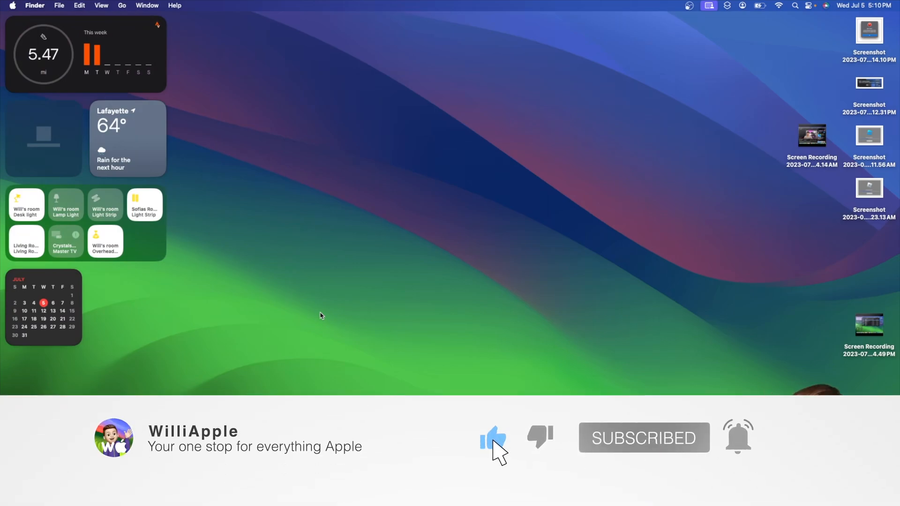